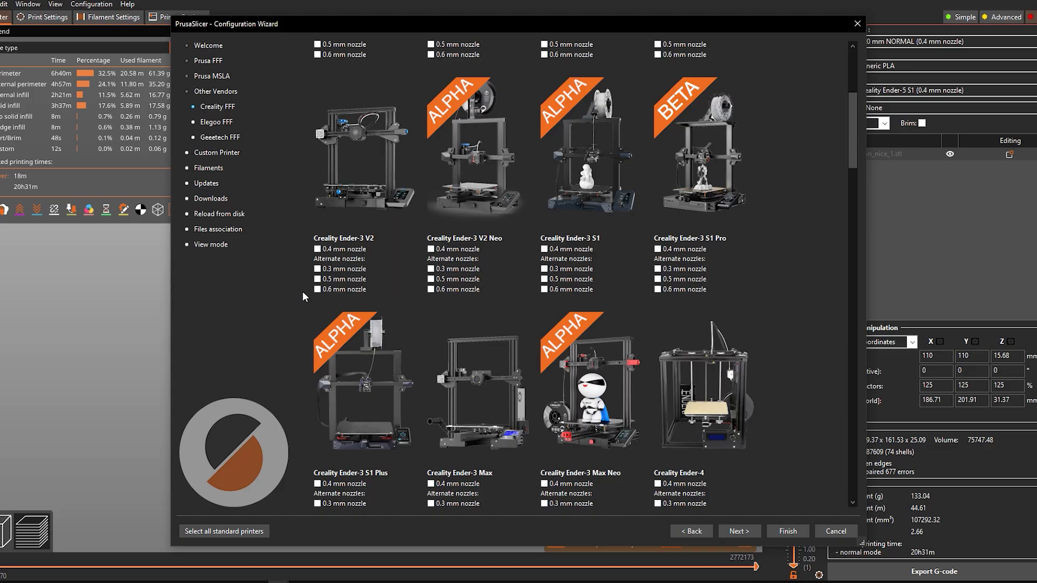
Tick the 0.4 mm nozzle for the Creality Ender-5 S1 in the Creality FFF list.
{"action": "scroll", "scroll_direction": "down", "scroll_amount": 3}
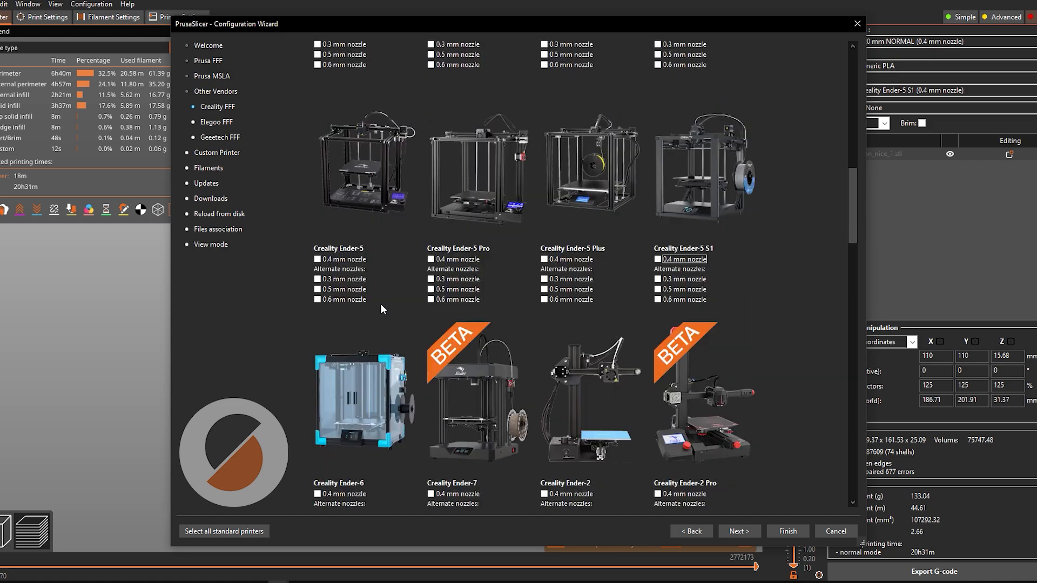
{"action": "left_click", "coordinate": [656, 258]}
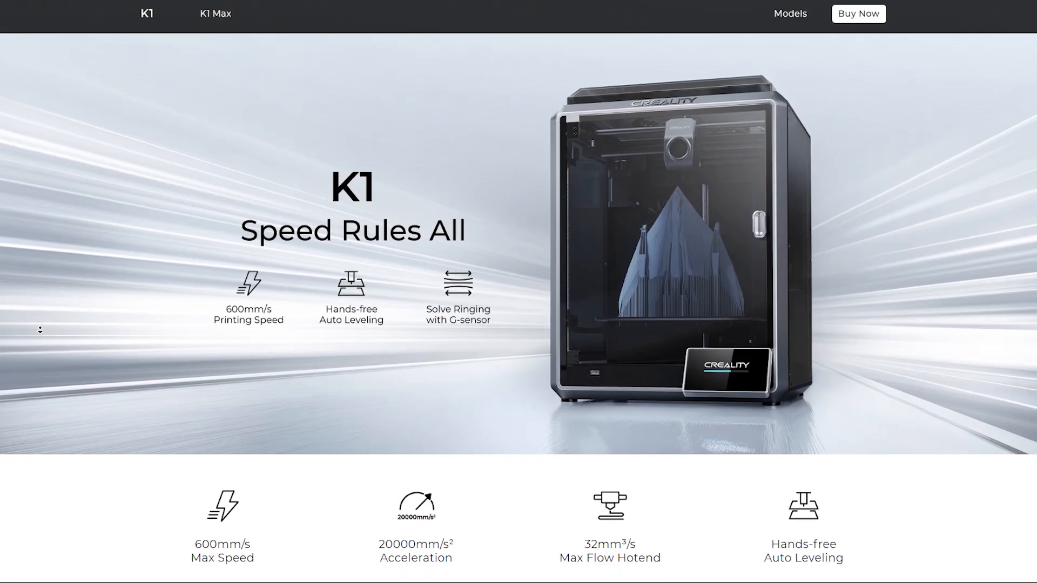
Scroll the Creality K1 page past the feature highlights down to the promotional video.
{"action": "scroll", "scroll_direction": "down", "scroll_amount": 3}
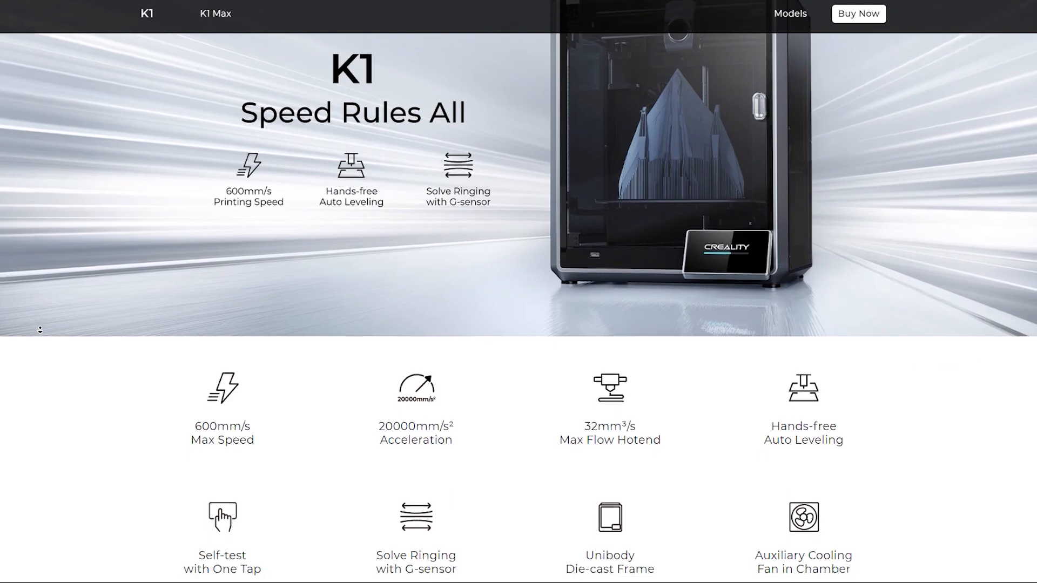
{"action": "scroll", "scroll_direction": "down", "scroll_amount": 3}
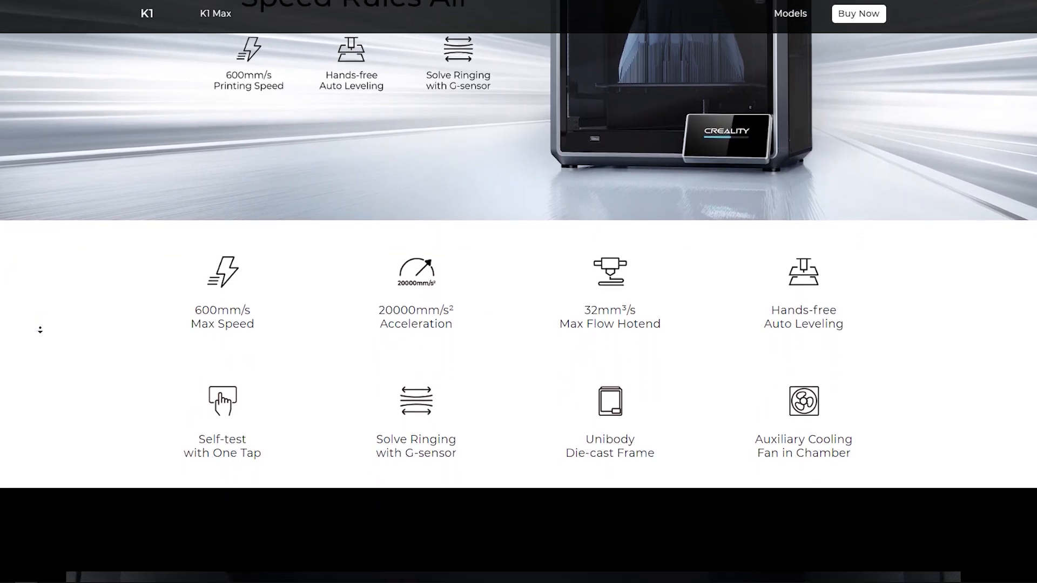
{"action": "scroll", "scroll_direction": "down", "scroll_amount": 3}
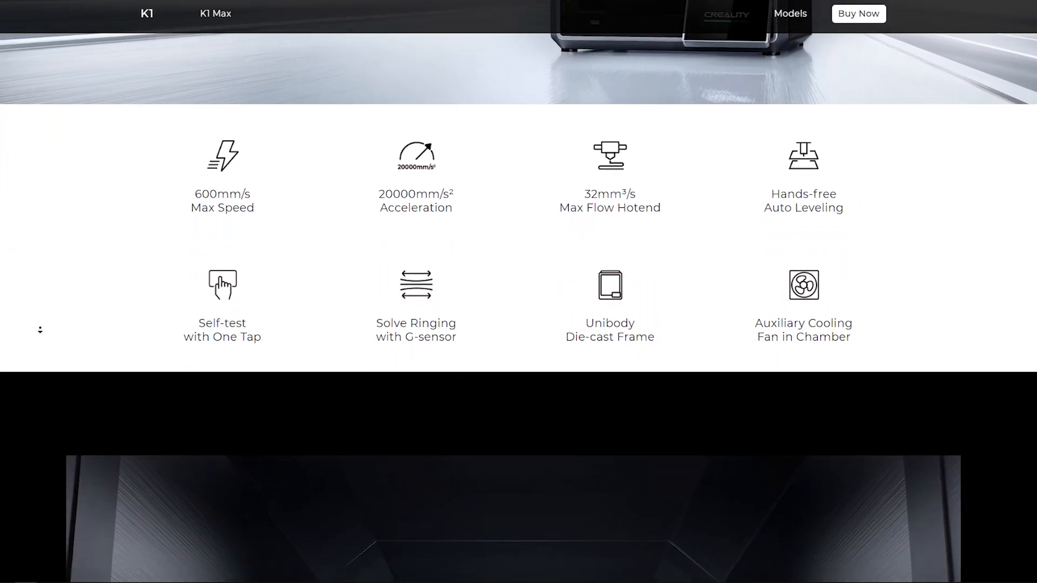
{"action": "scroll", "scroll_direction": "down", "scroll_amount": 3}
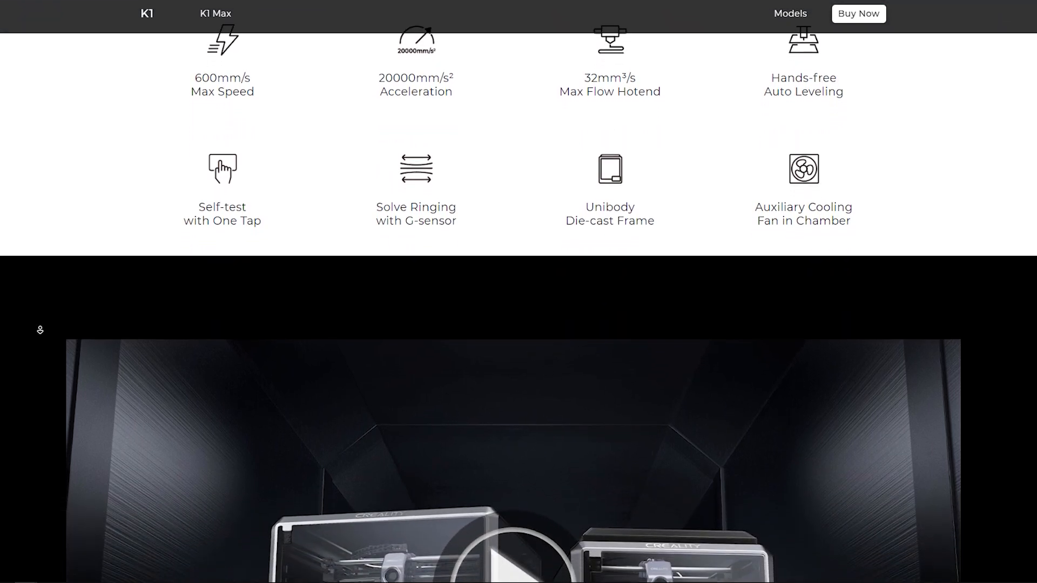
{"action": "scroll", "scroll_direction": "down", "scroll_amount": 3}
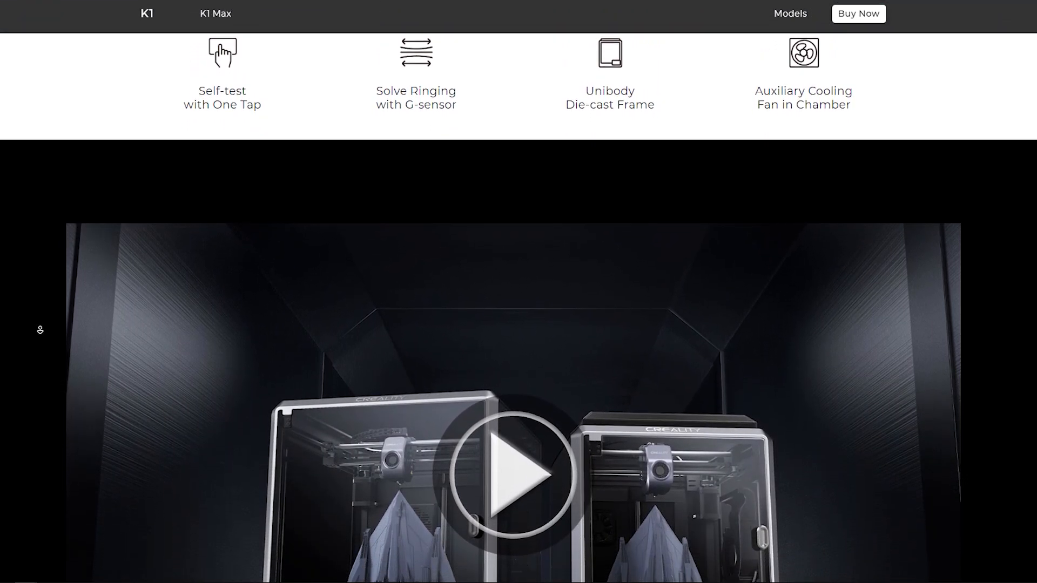